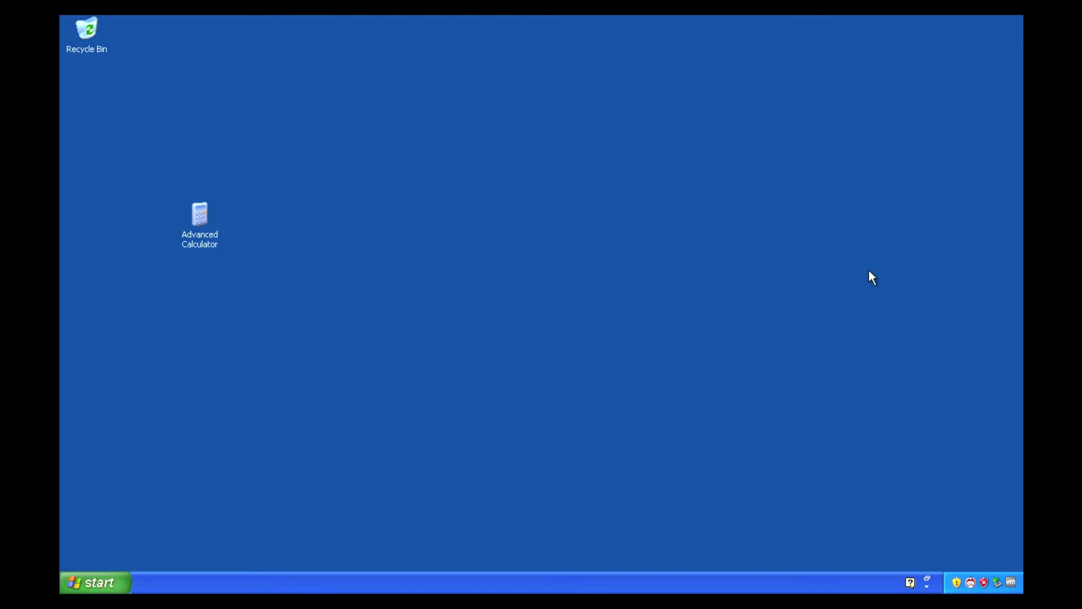
mouse_move(193, 227)
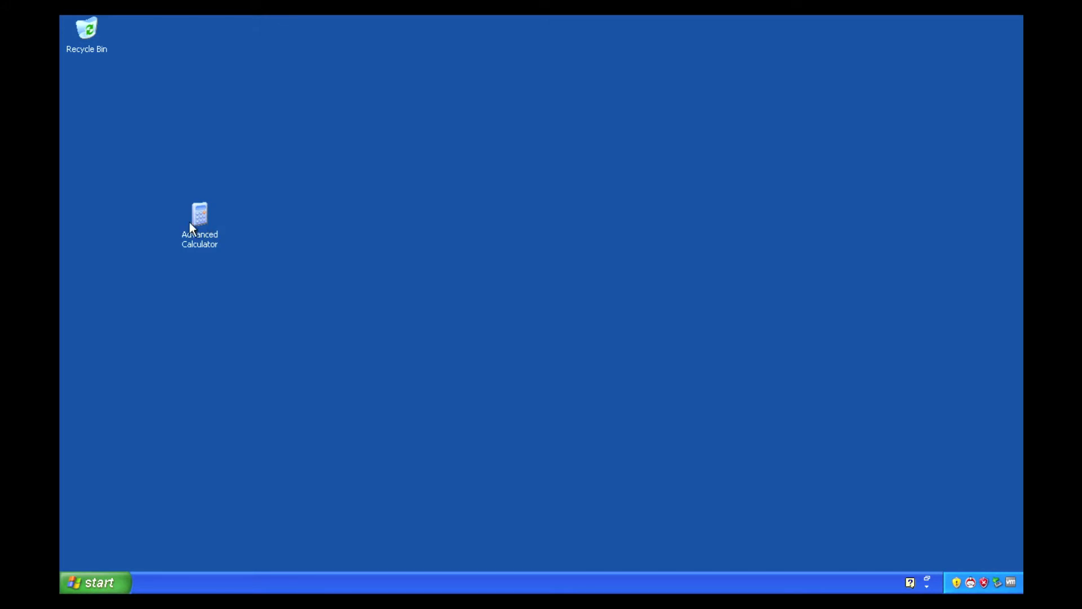
- Attempt to launch Advanced Calculator from the desktop and dismiss the policy-violation alert
left_click(200, 216)
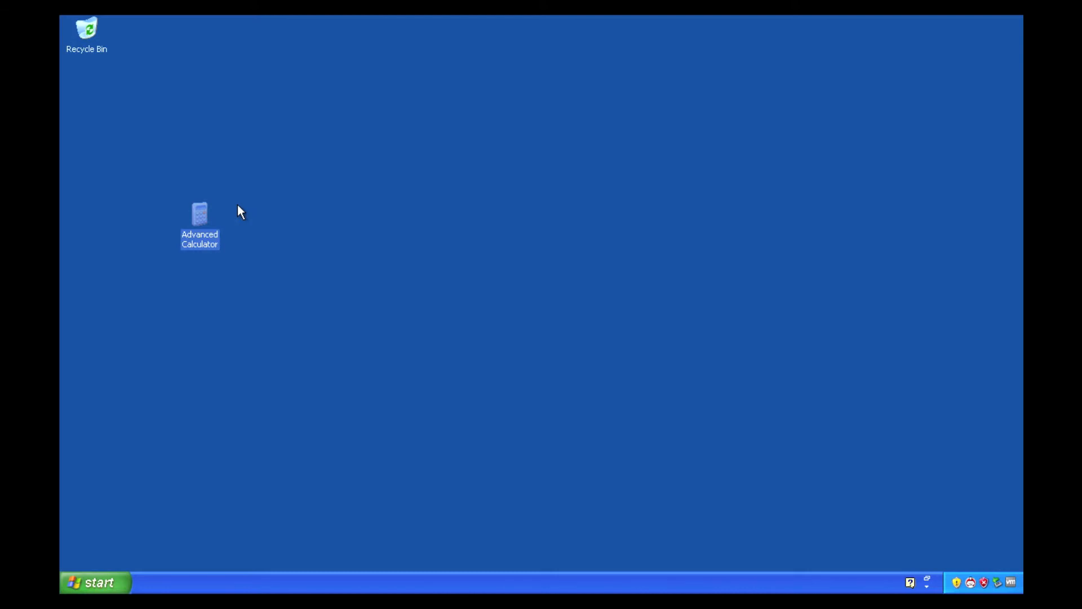
mouse_move(204, 224)
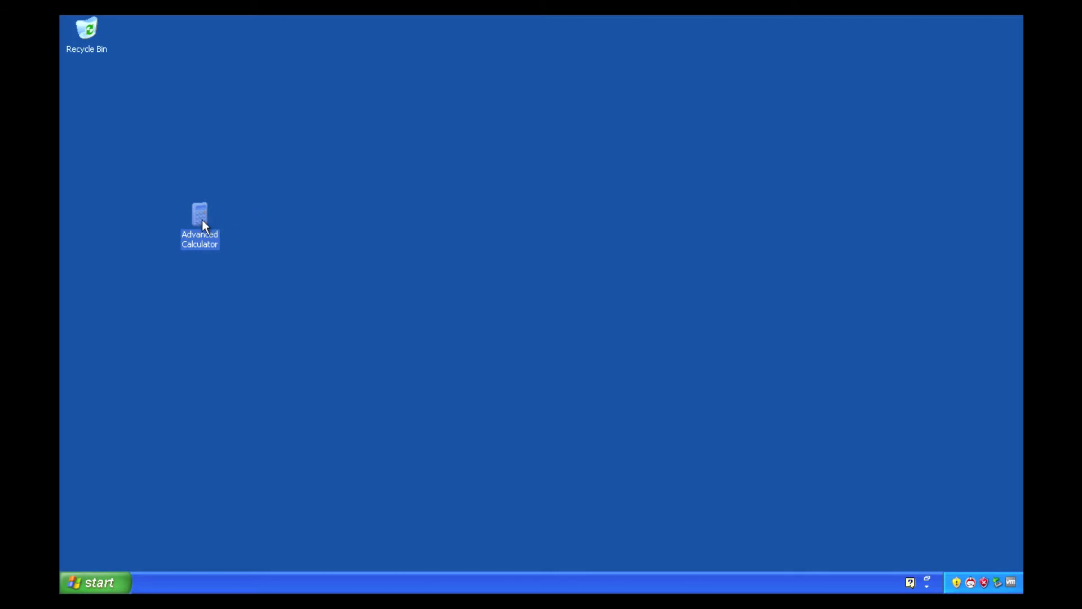
double_click(199, 215)
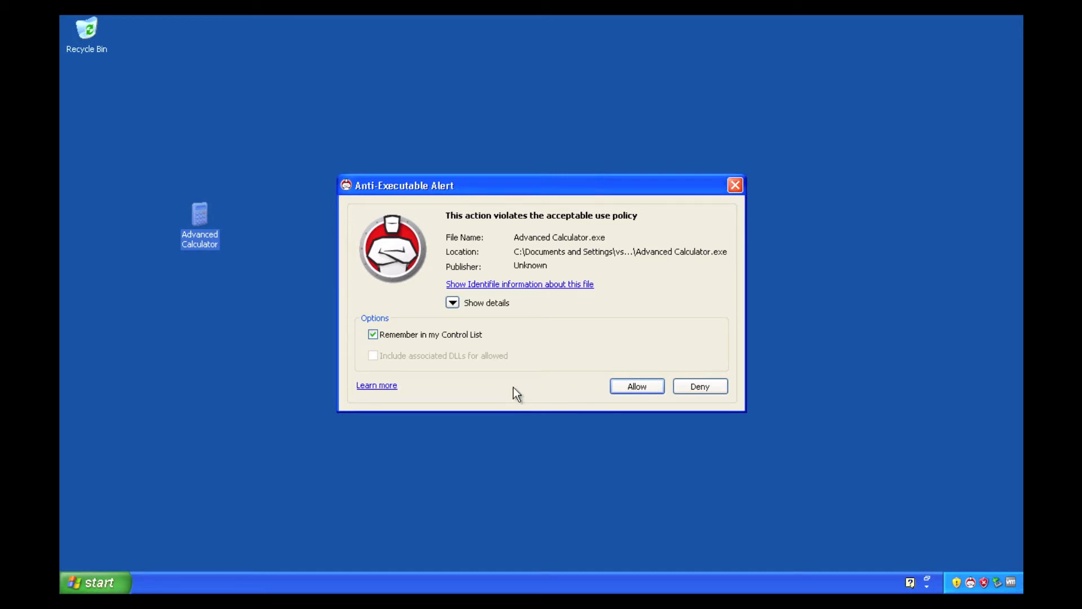
mouse_move(562, 386)
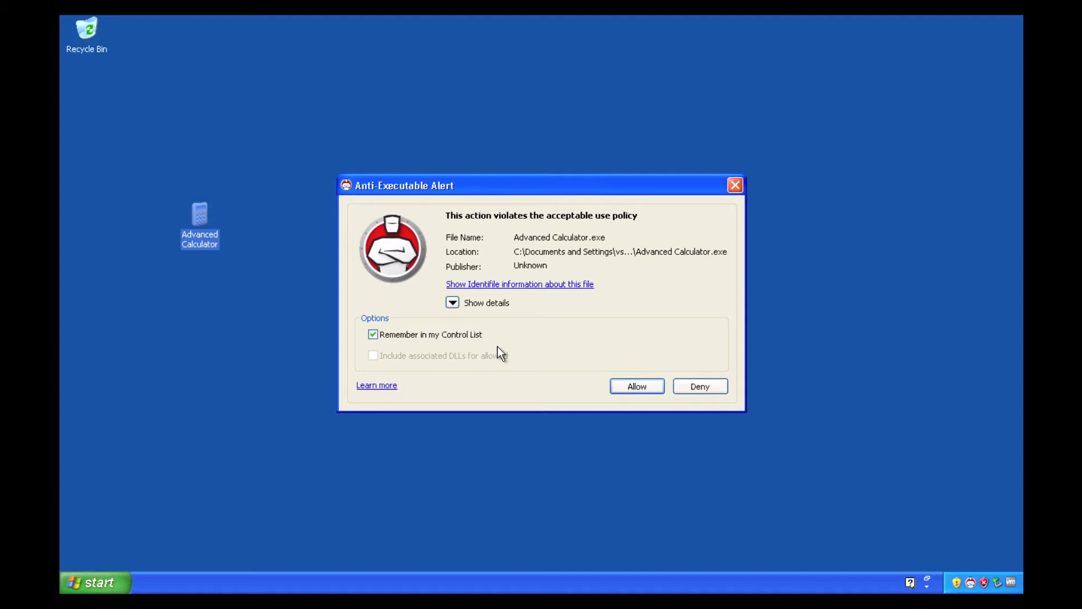
mouse_move(542, 365)
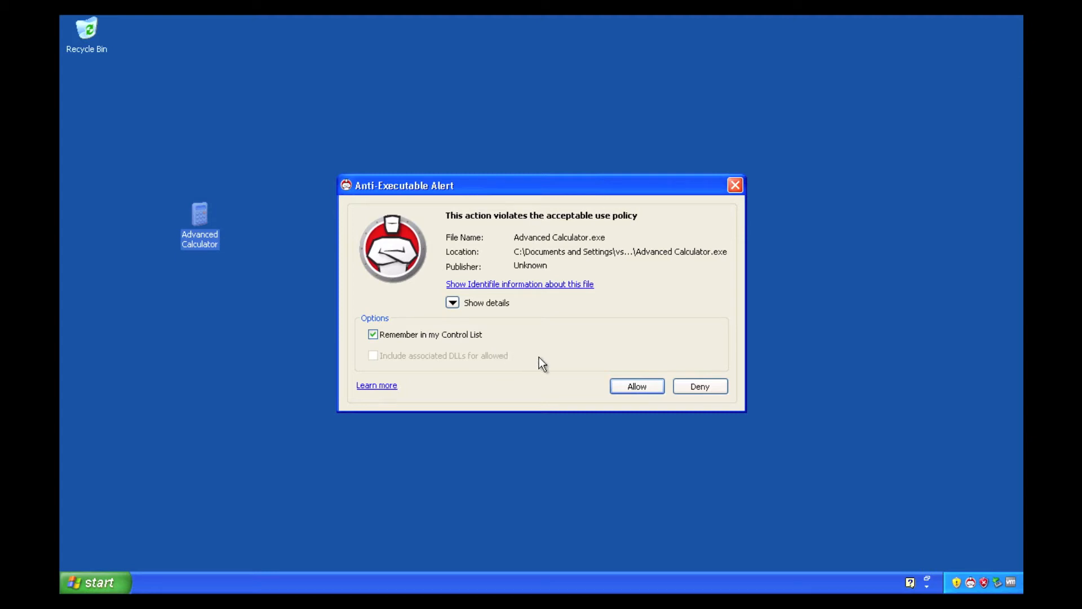
mouse_move(669, 294)
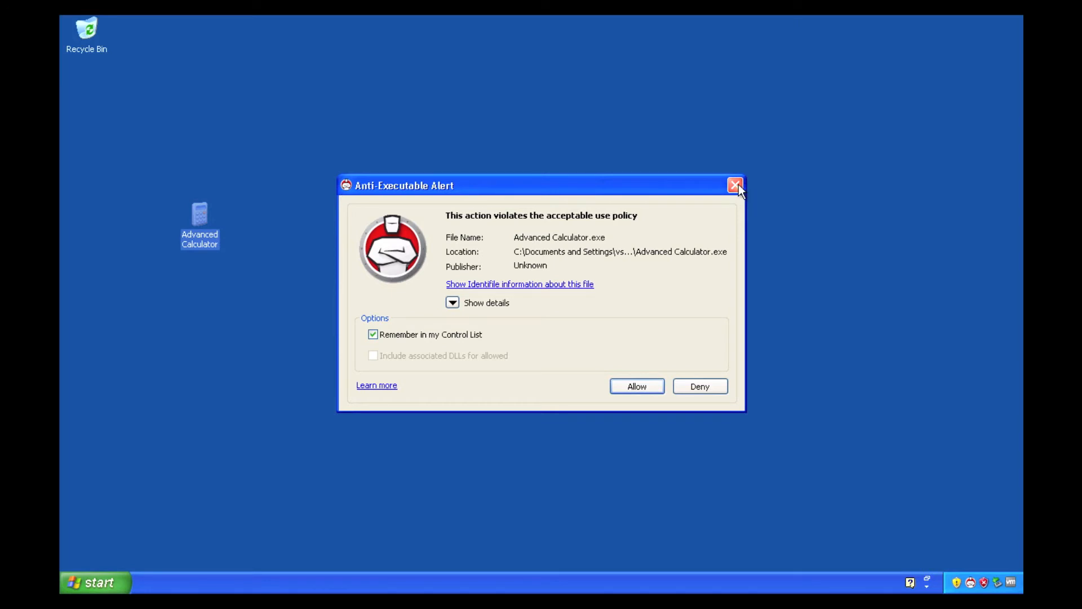
left_click(735, 185)
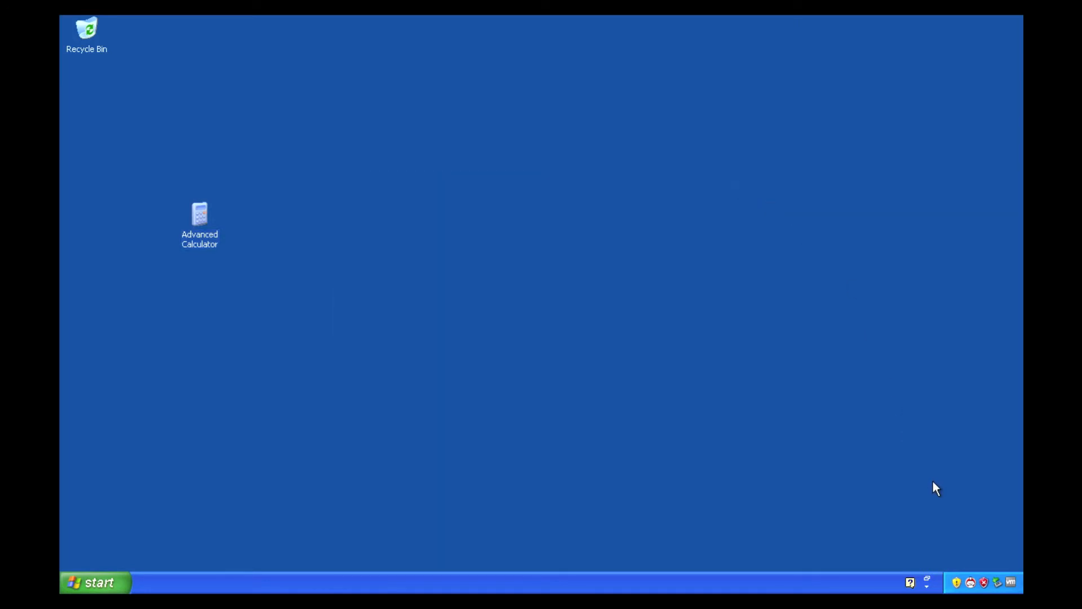
- Sign in to Anti-Executable from the tray icon with the administrator password
left_click(970, 583)
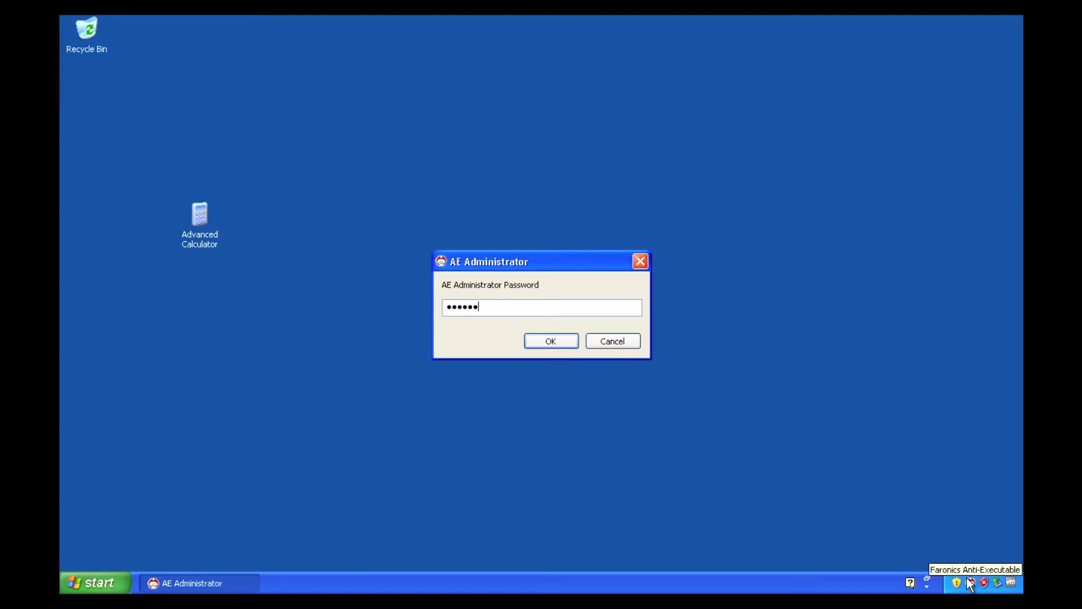
left_click(550, 340)
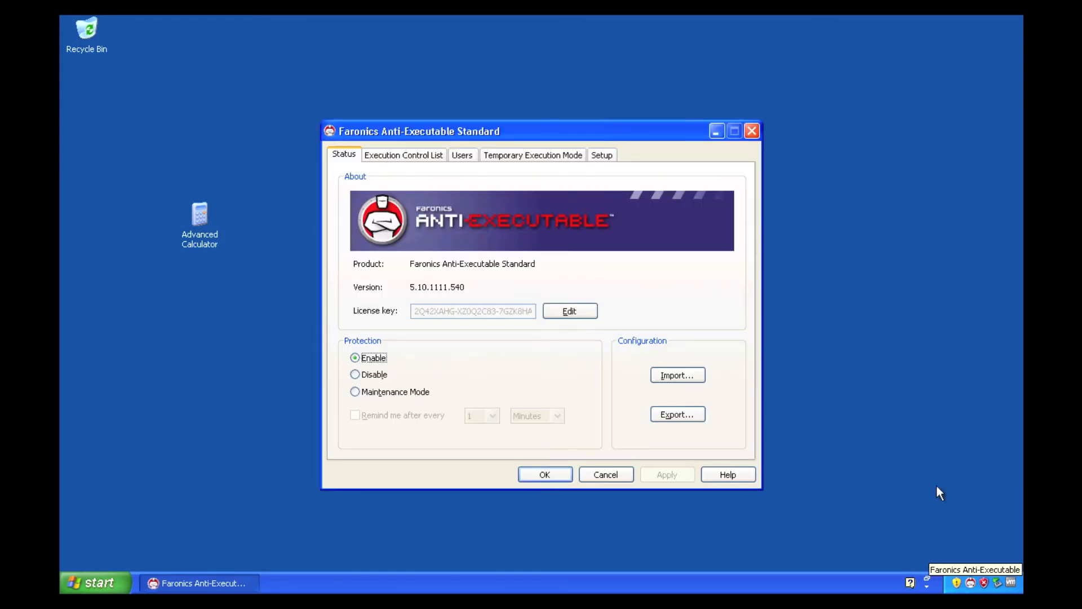
- In the Execution Control List, choose Advanced Calculator.exe as the file to add
left_click(403, 155)
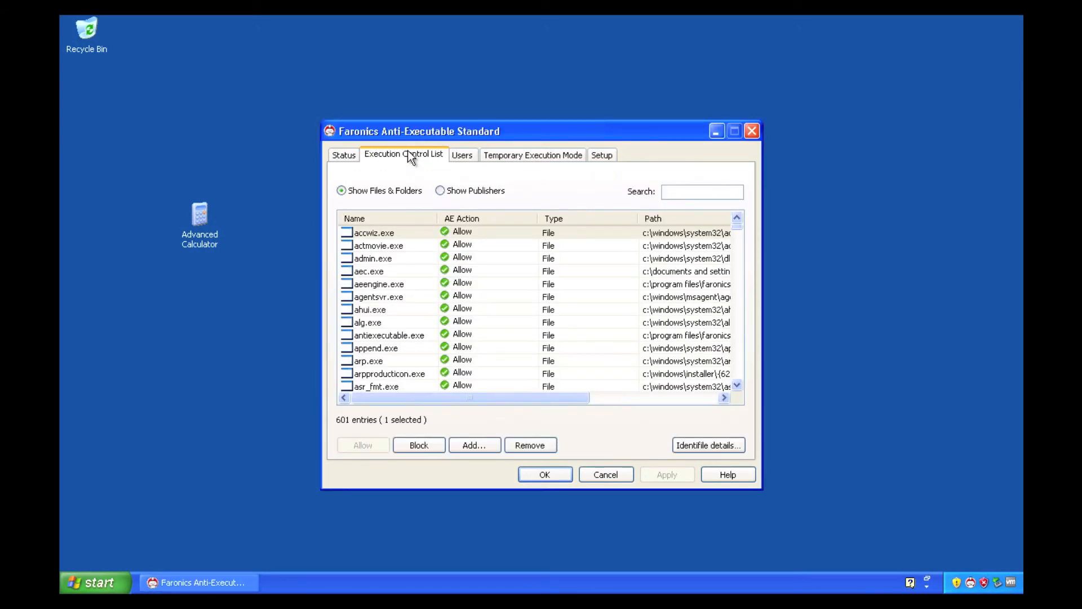
mouse_move(404, 407)
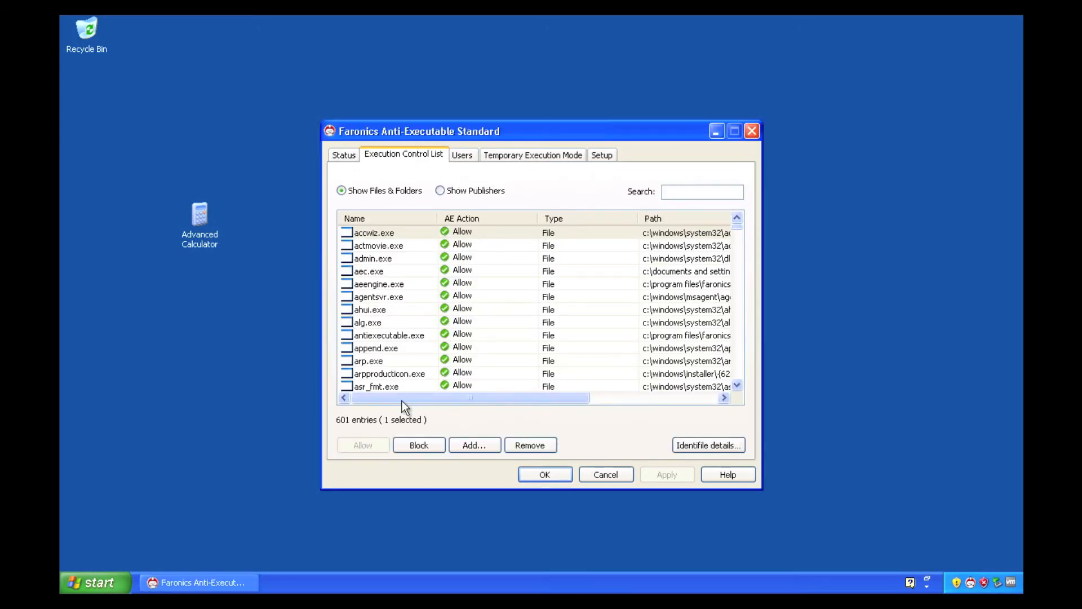
left_click(475, 444)
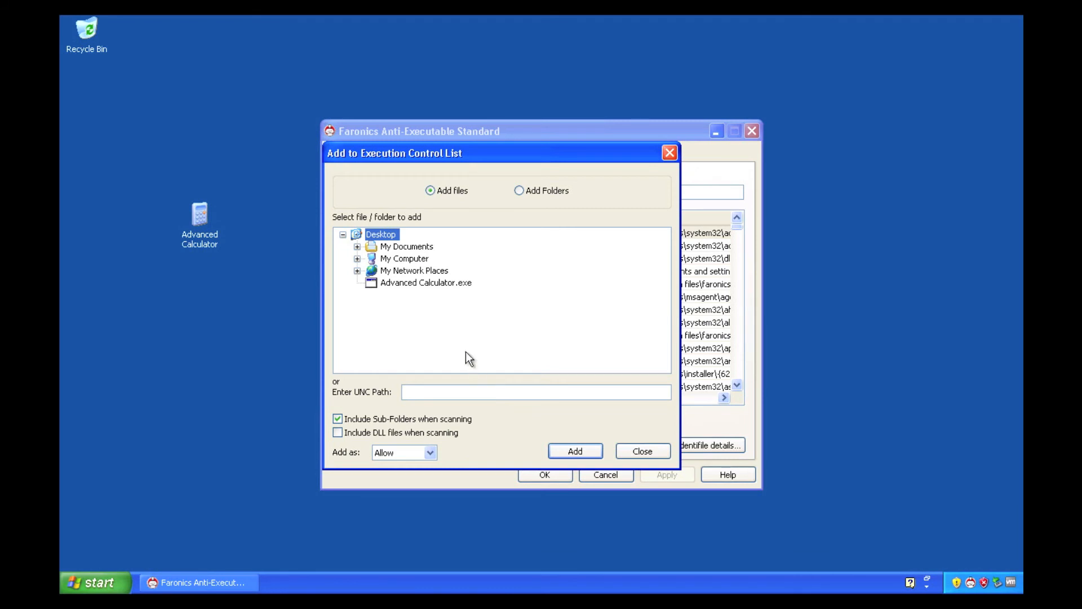
left_click(426, 282)
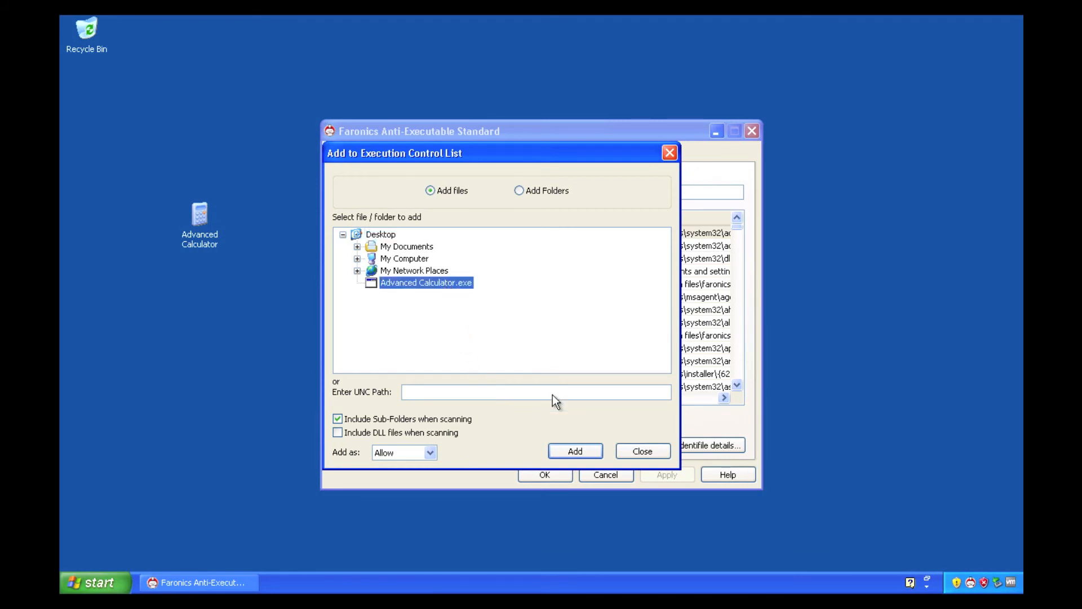
- Add Advanced Calculator.exe as Allow, rebuild the list and save the settings
left_click(575, 451)
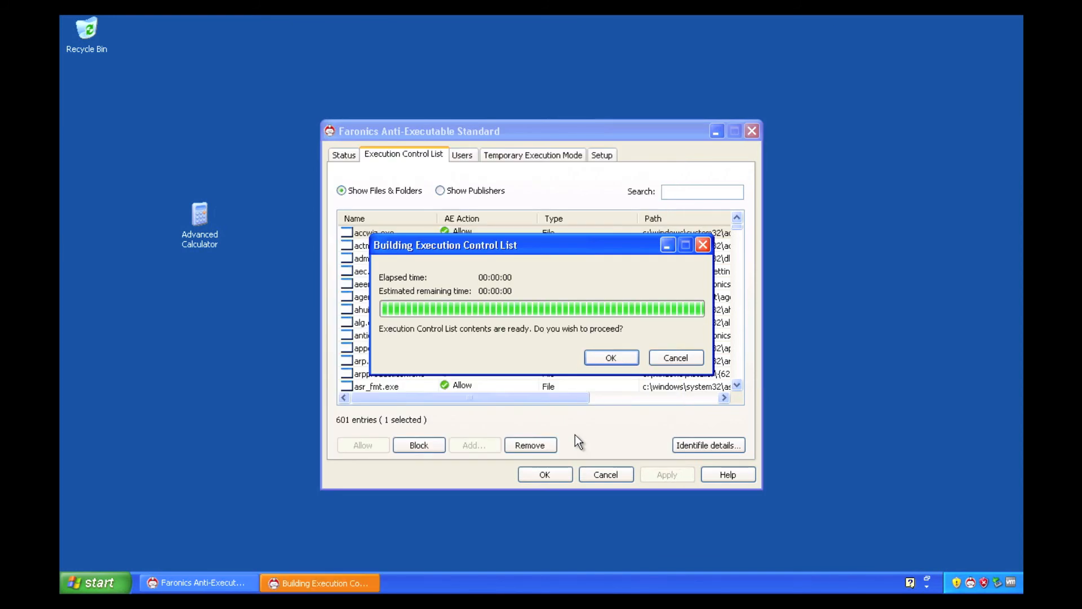
left_click(610, 357)
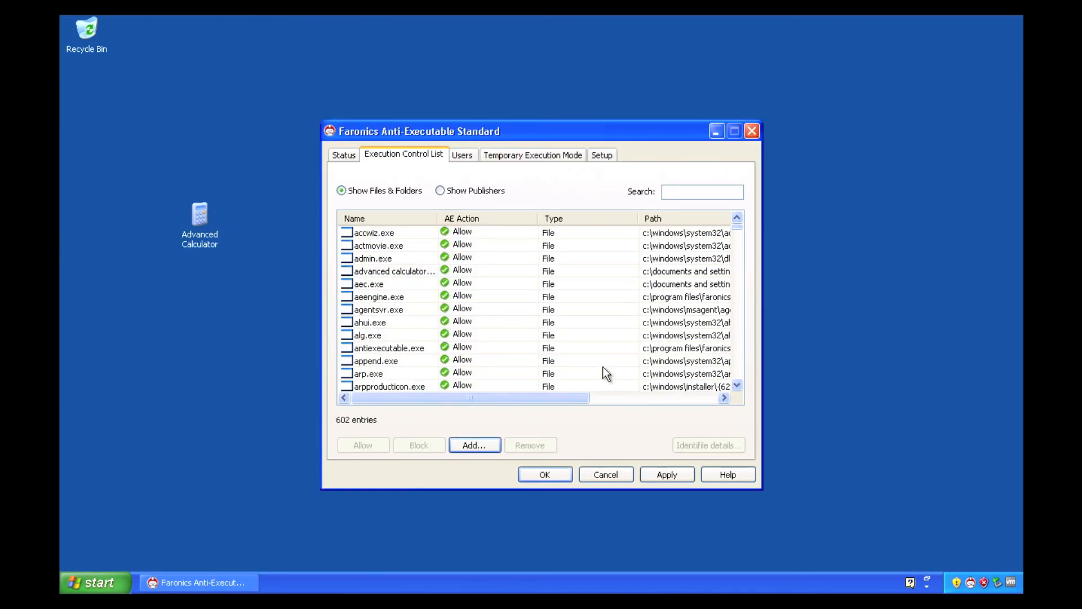
left_click(665, 475)
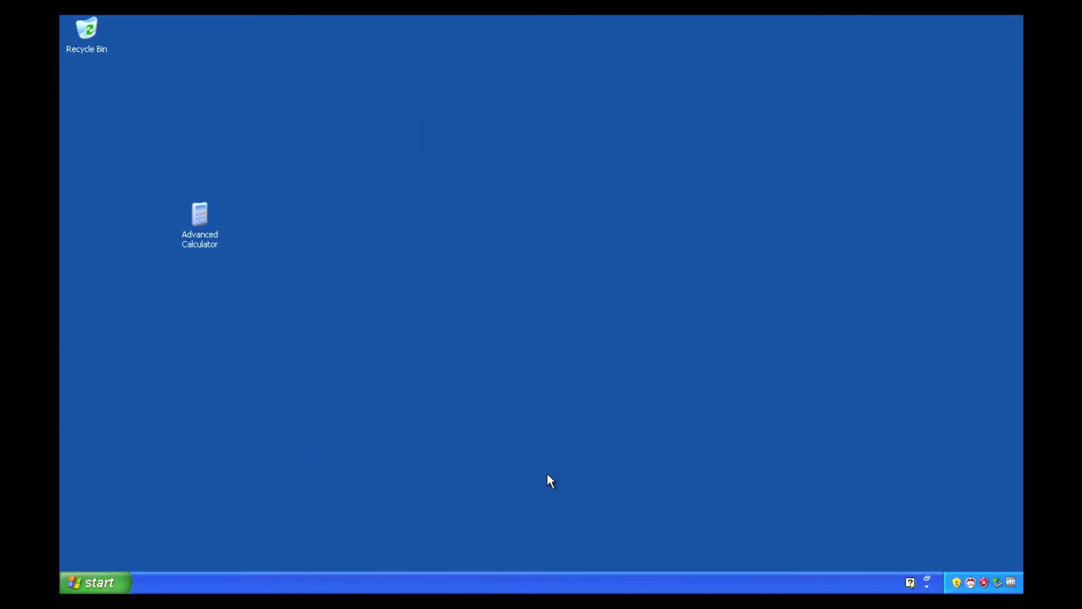
mouse_move(441, 380)
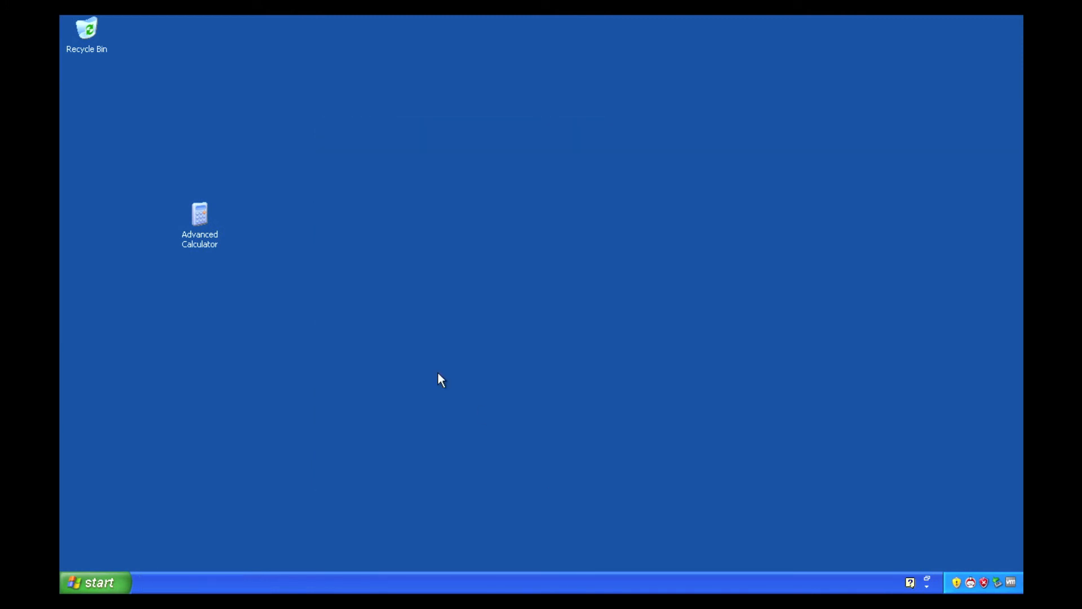
- Launch Advanced Calculator from the desktop, now opening unblocked
double_click(200, 215)
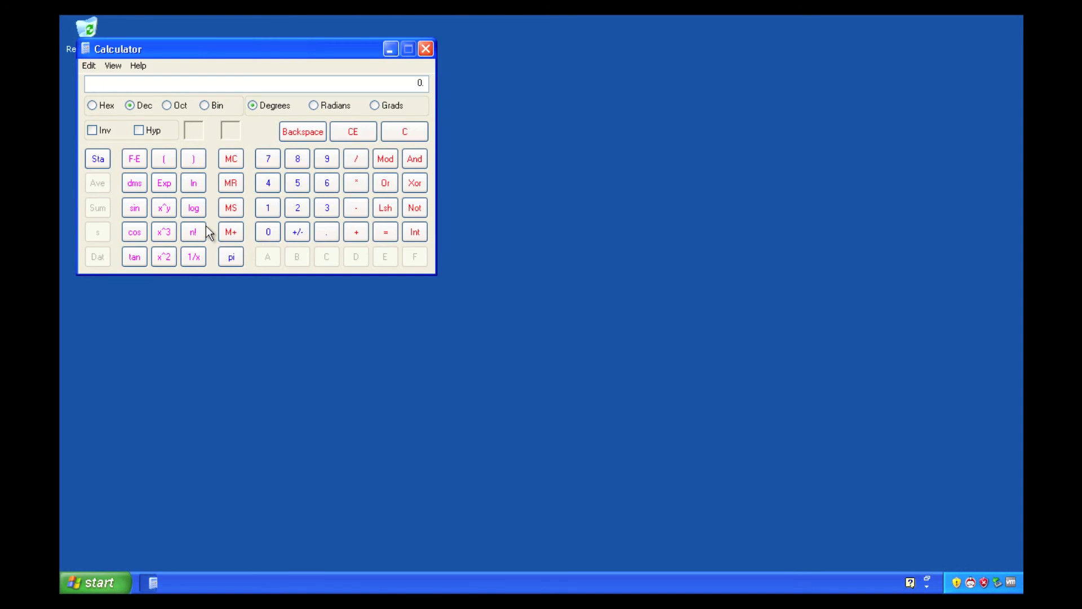